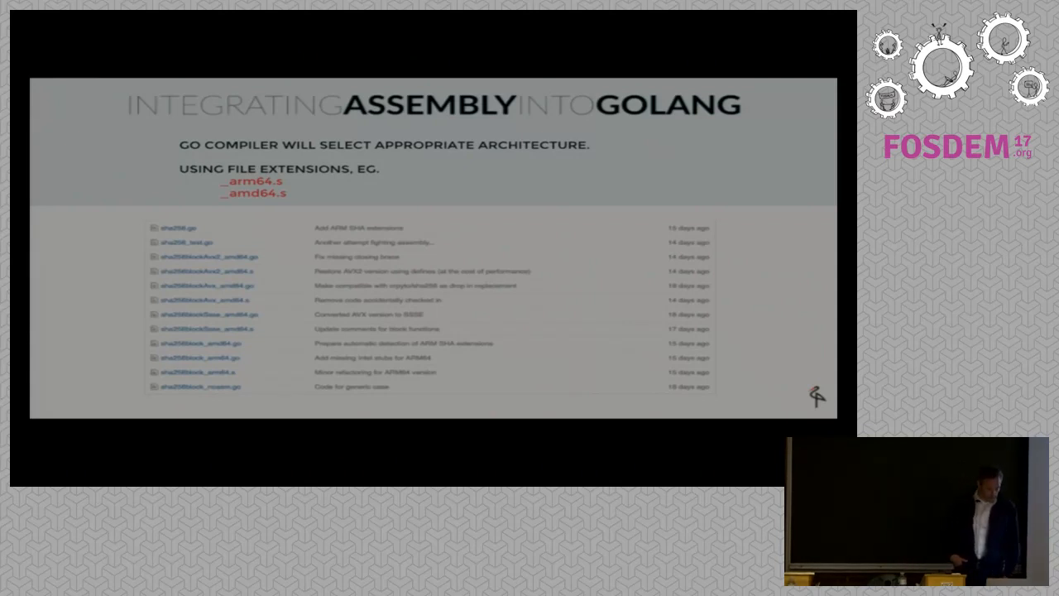
key(Right)
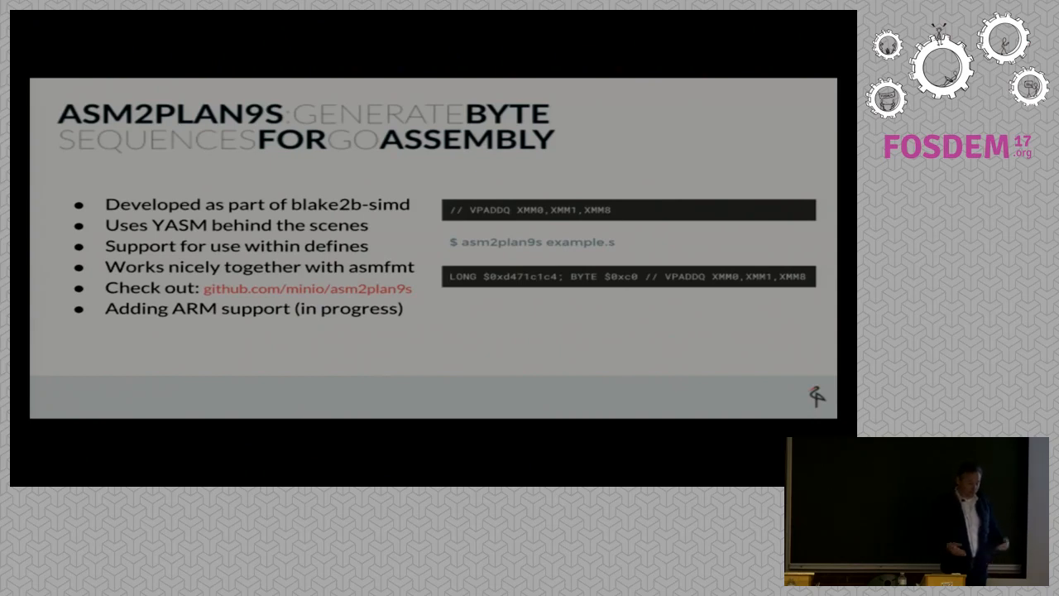